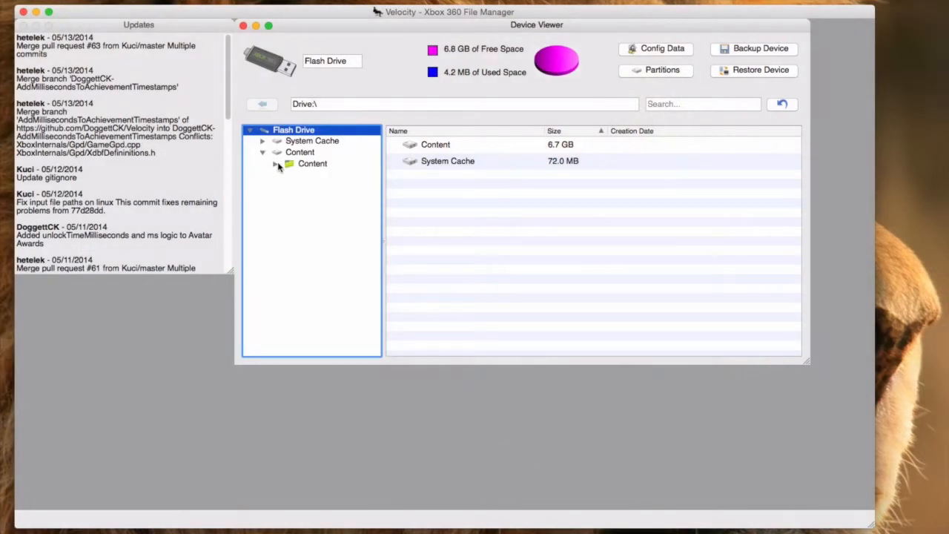
# Expand the nested Content folder on the flash drive to show its 584111F7 subfolder.
pyautogui.click(276, 163)
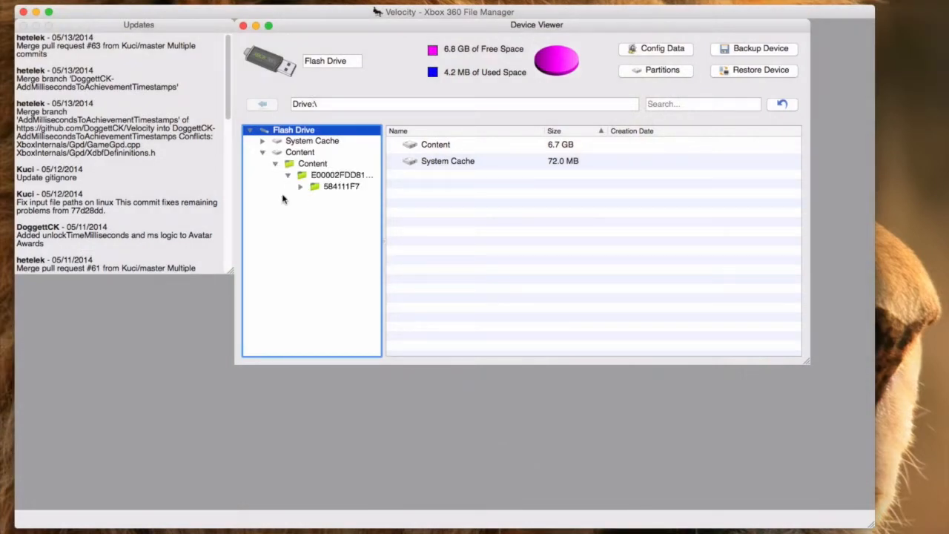